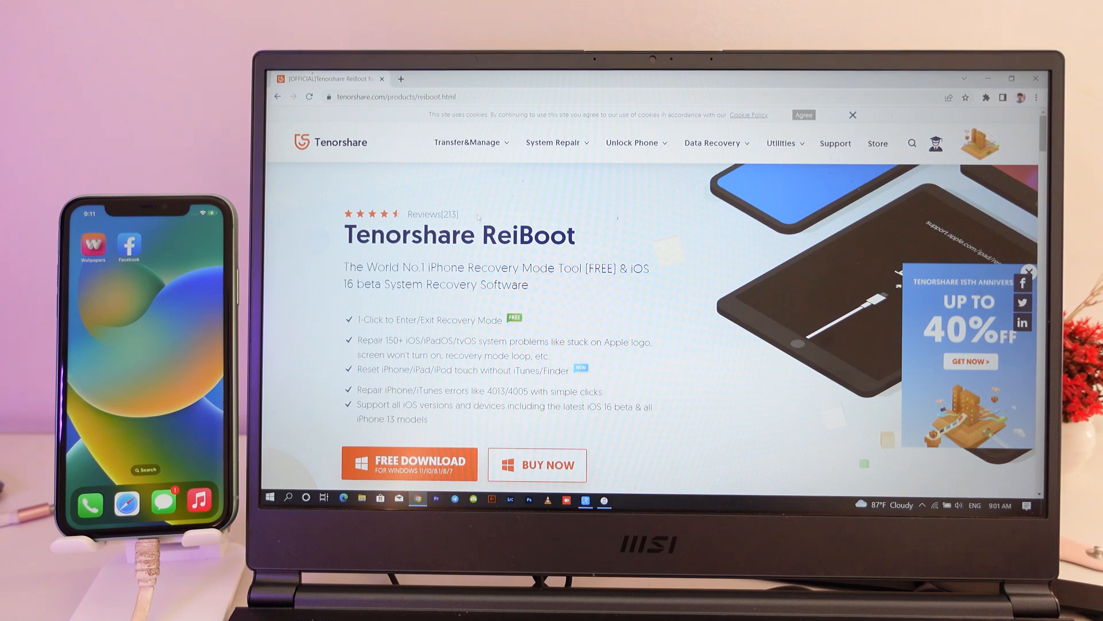
Highlight the ReiBoot name and scroll down to the FREE DOWNLOAD for Windows button.
double_click(518, 234)
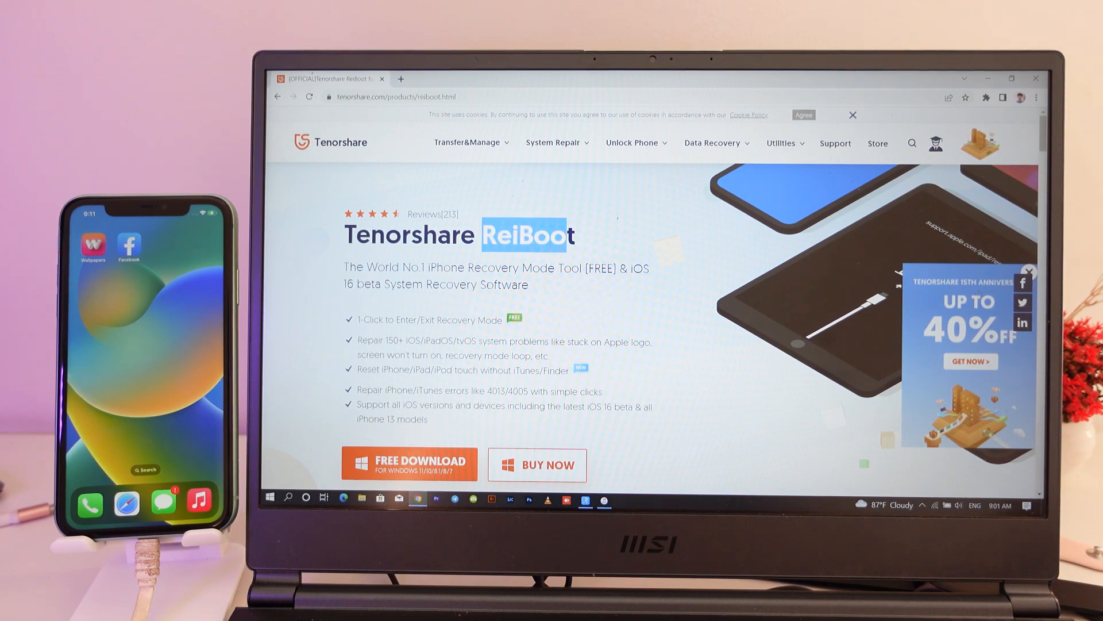
scroll("down", 3)
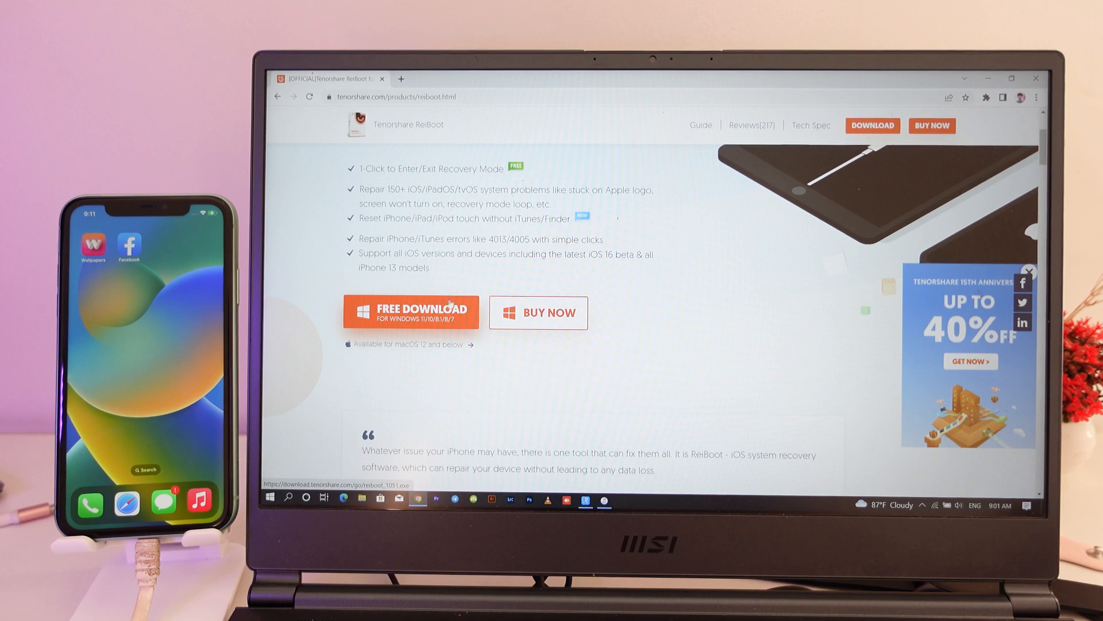
mouse_move(570, 242)
type("itu")
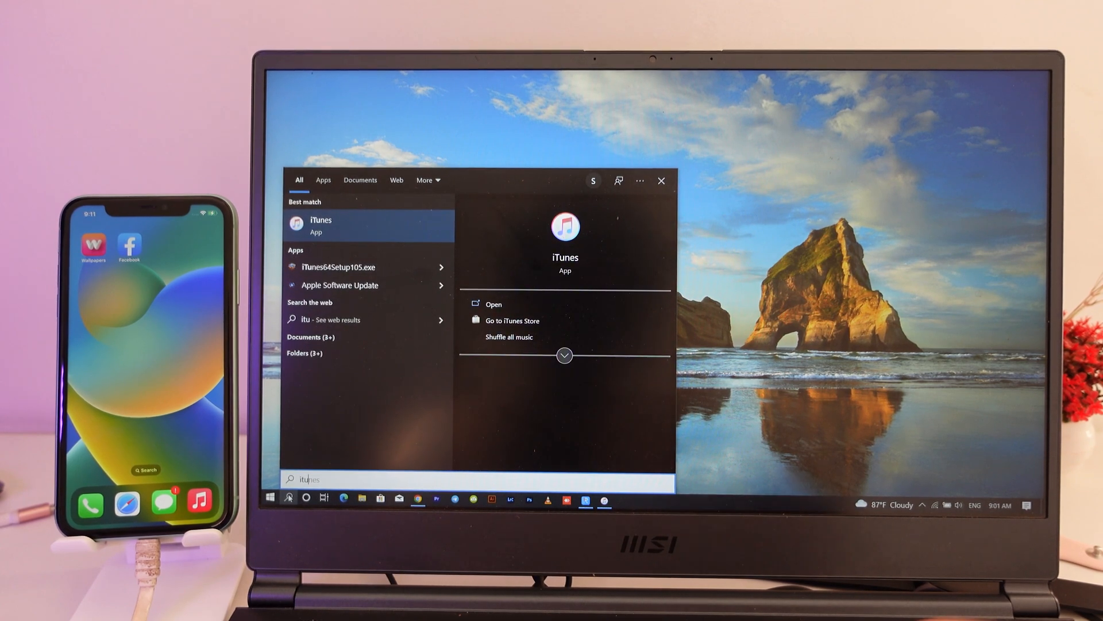
Launch iTunes and back up the connected iPhone 11 to this computer.
left_click(493, 304)
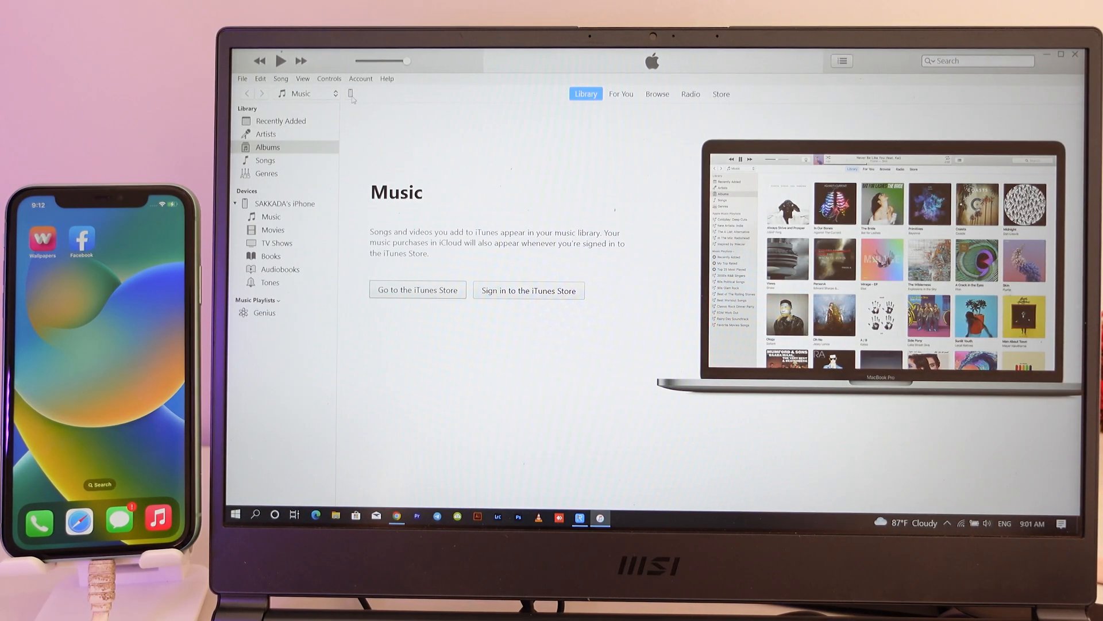
left_click(352, 93)
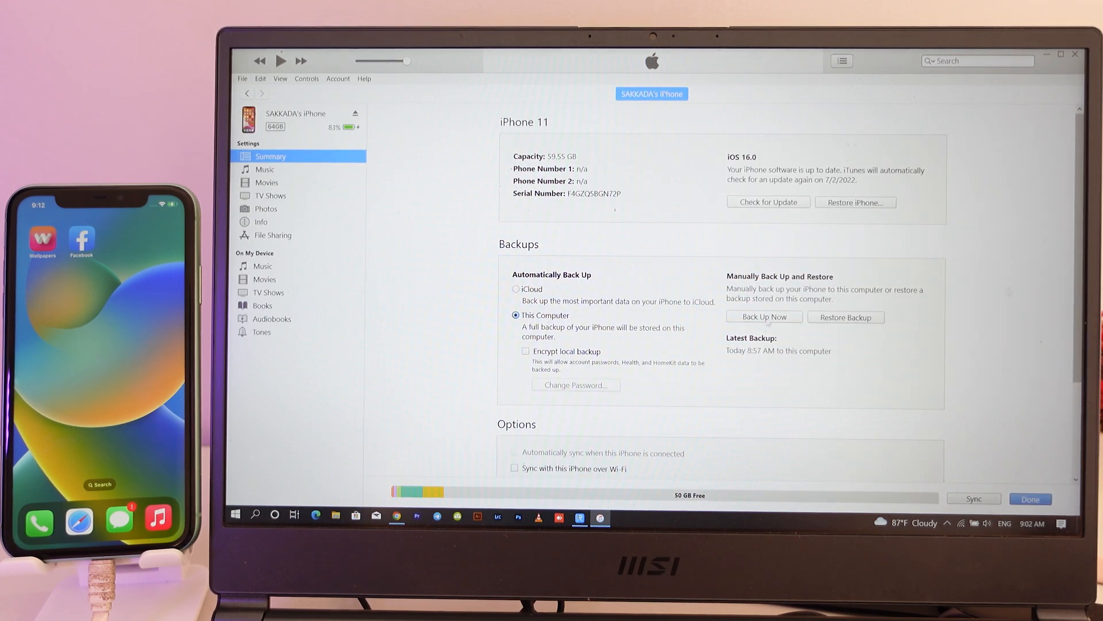
left_click(764, 316)
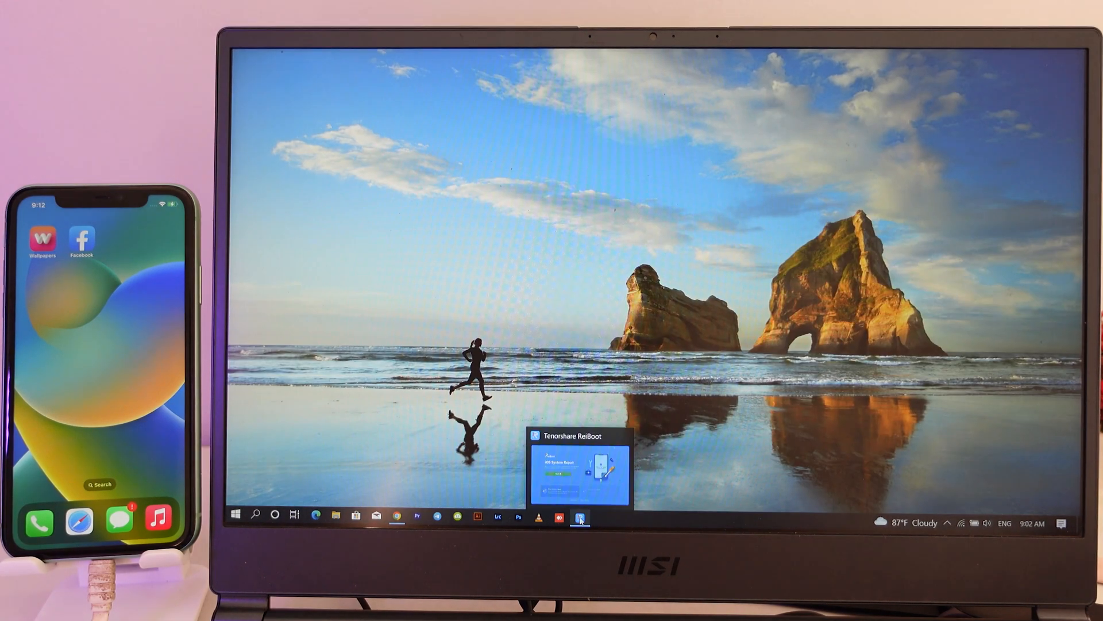
Bring up ReiBoot, start iOS System Repair, and proceed with Deep Repair mode.
left_click(580, 517)
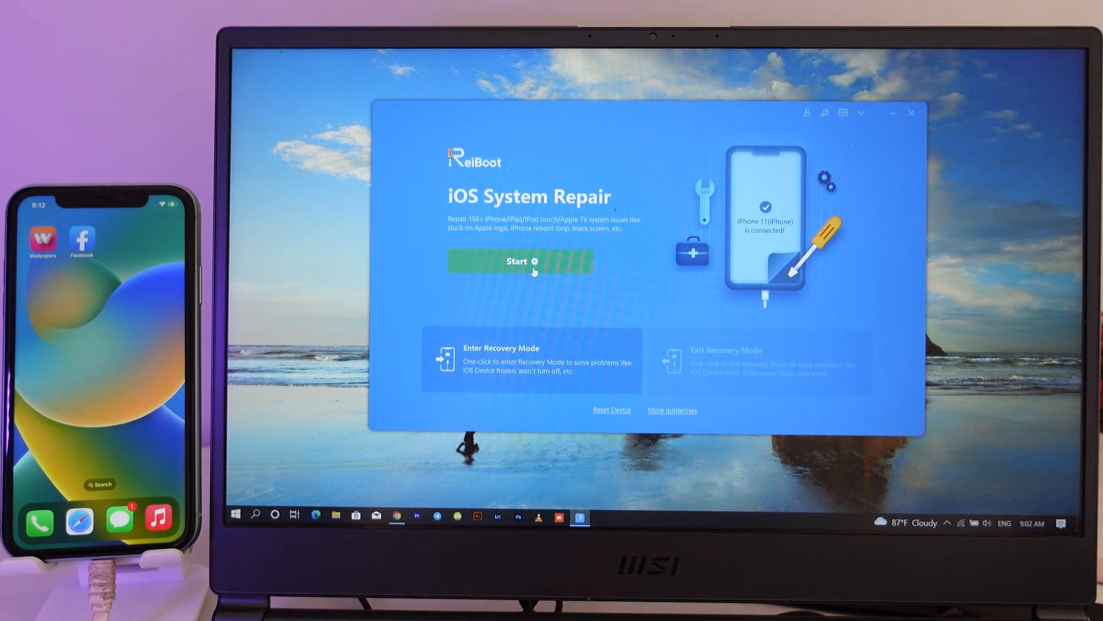
left_click(520, 261)
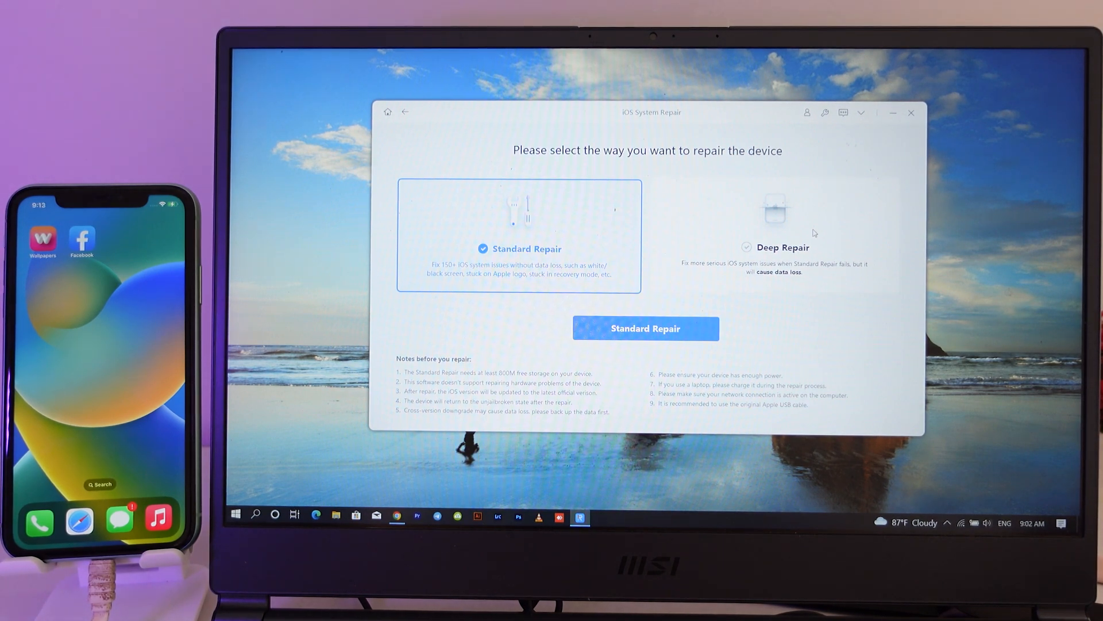
mouse_move(747, 232)
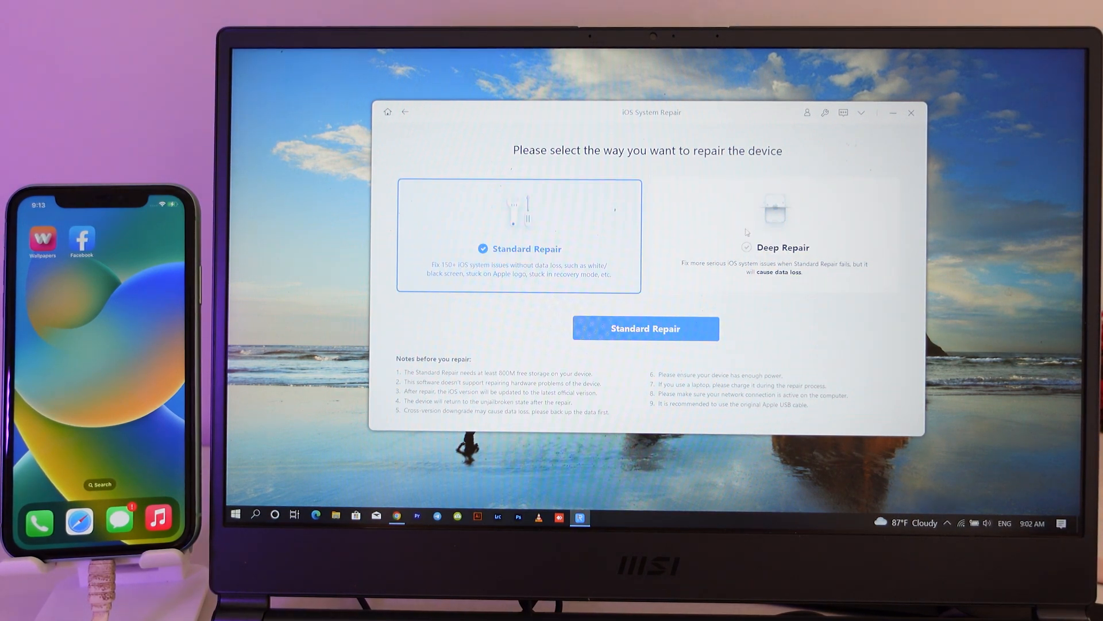
left_click(774, 236)
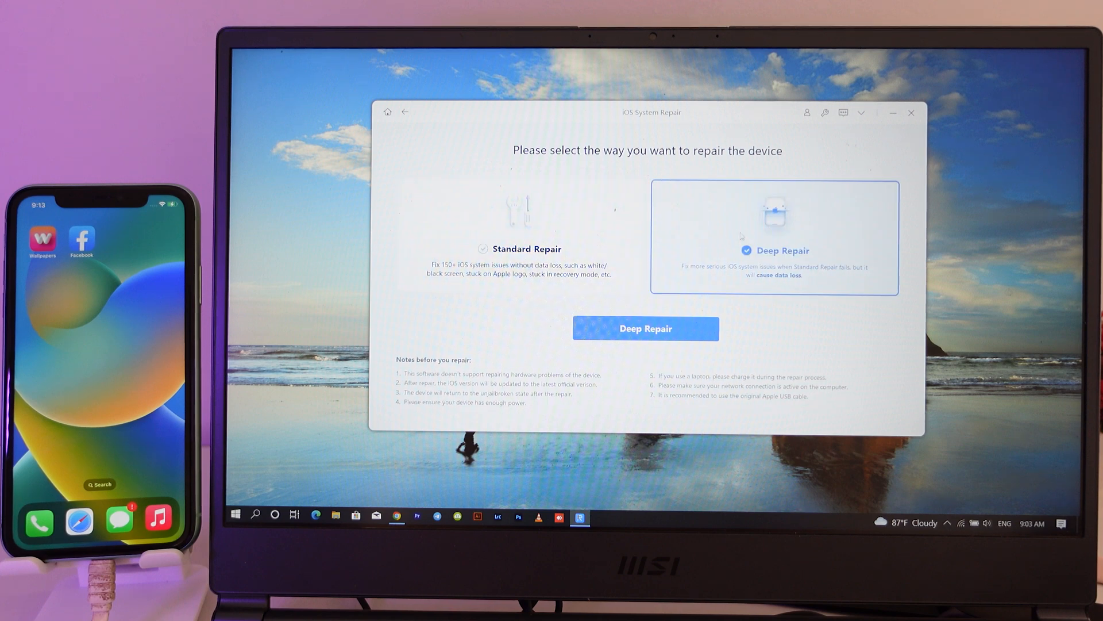
mouse_move(769, 298)
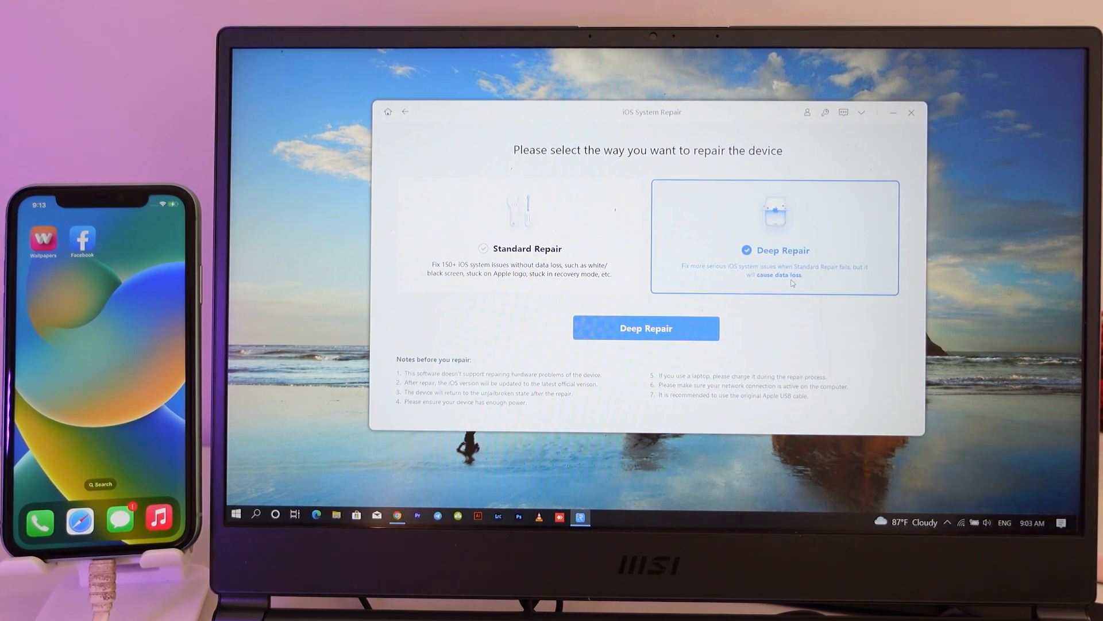
left_click(646, 328)
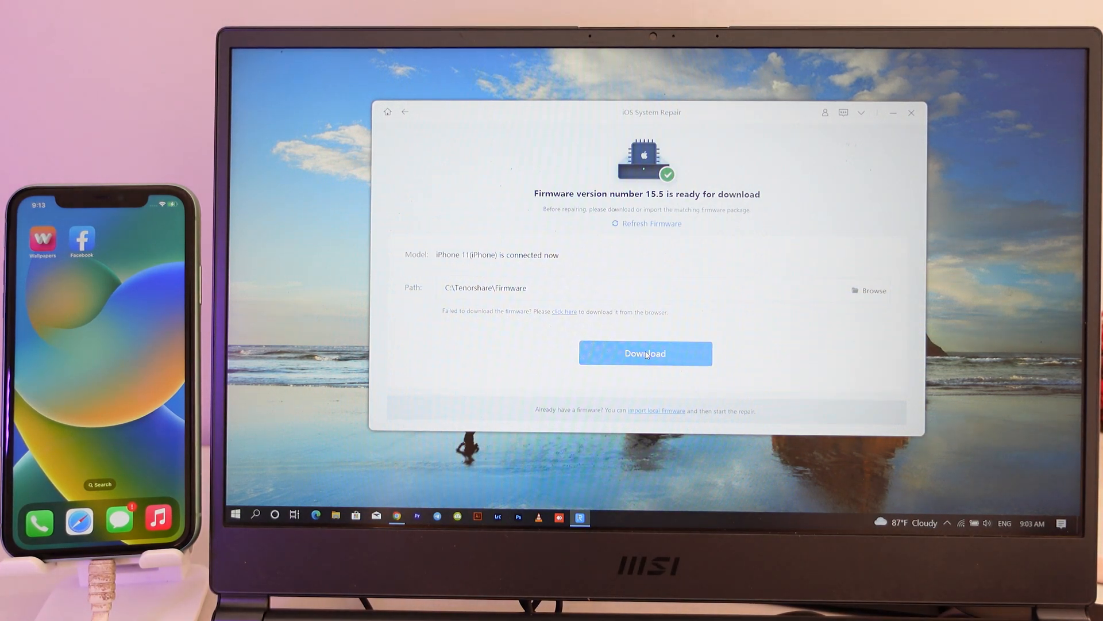
Import the local iPhone iOS 15.5 .ipsw firmware from the Downloads folder.
left_click(645, 353)
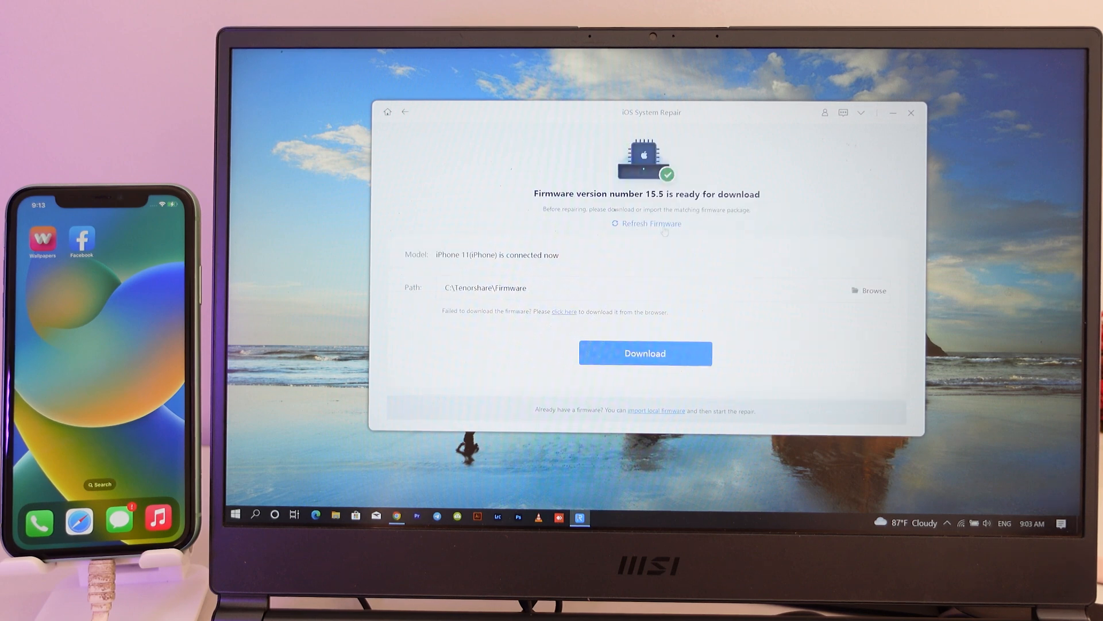
left_click(655, 410)
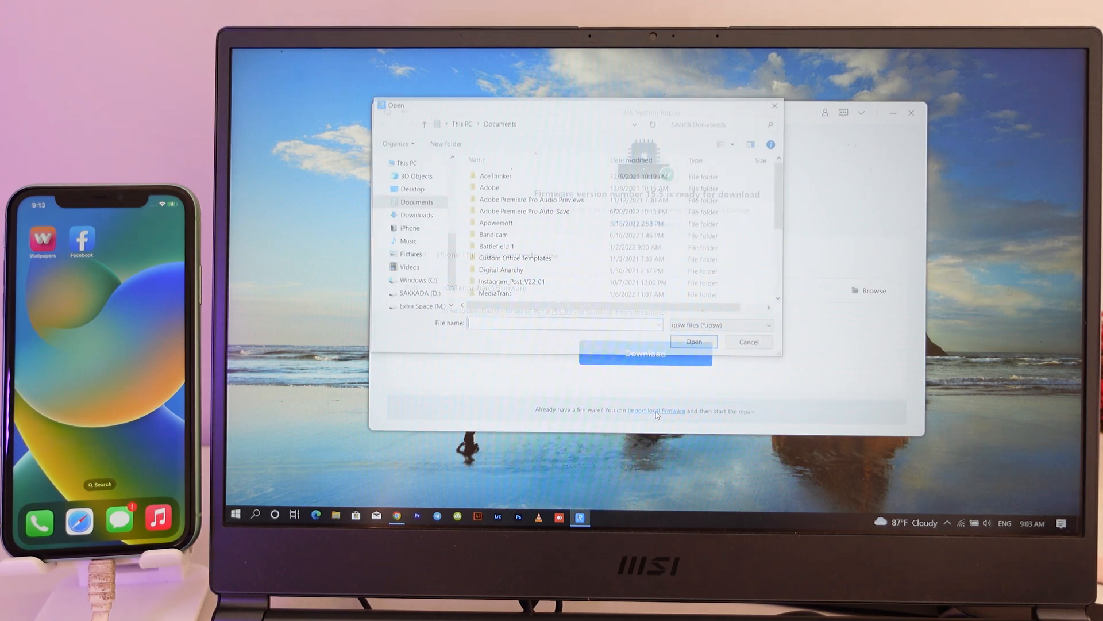
left_click(414, 214)
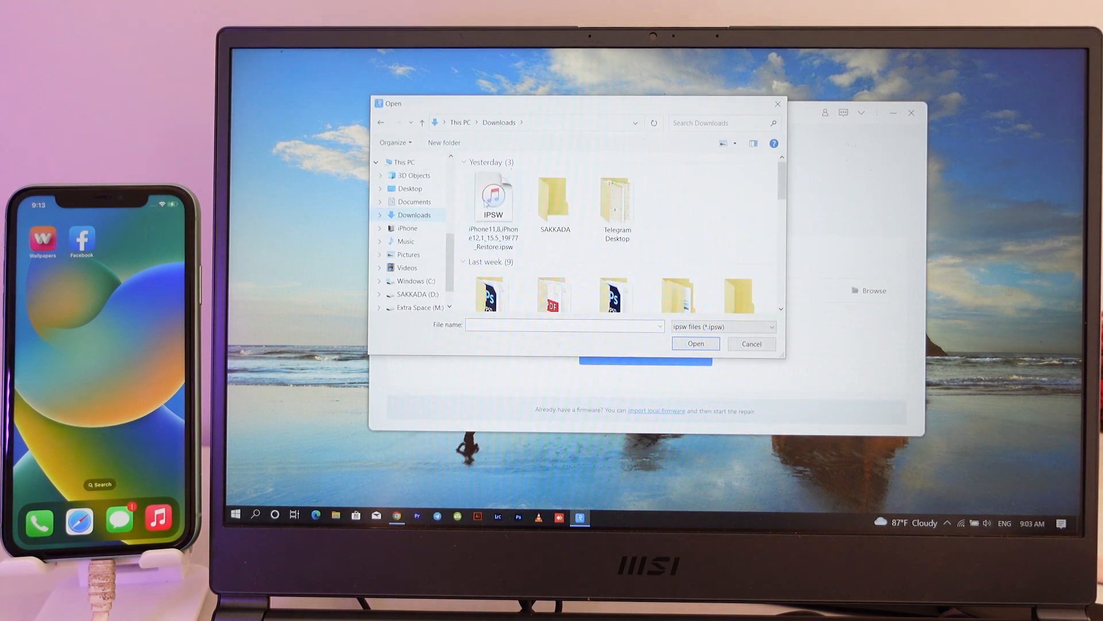
left_click(695, 344)
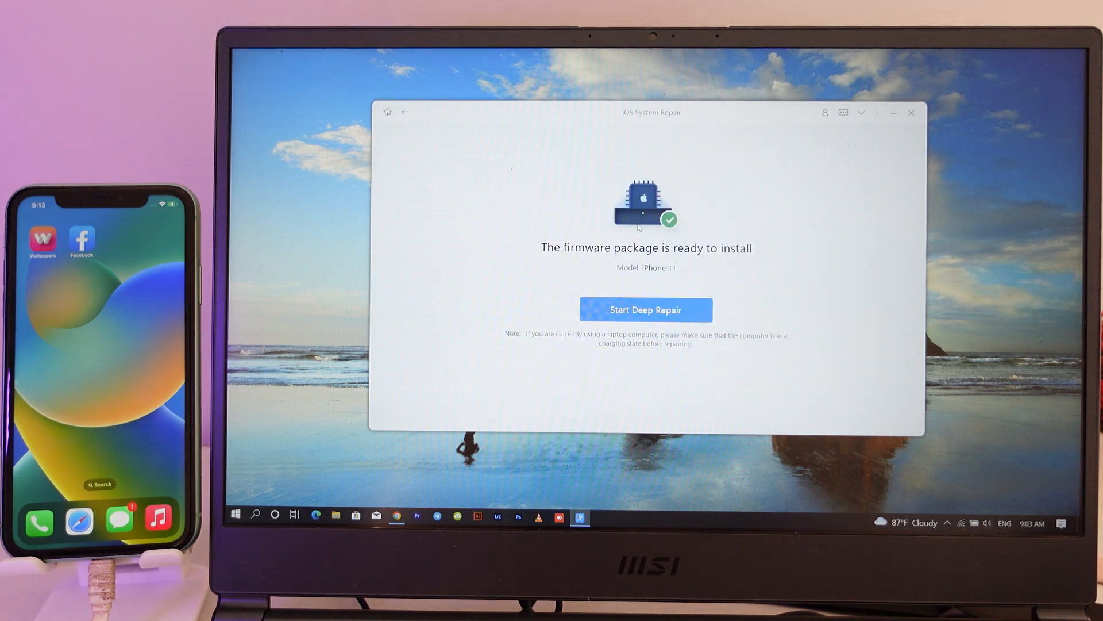
mouse_move(646, 221)
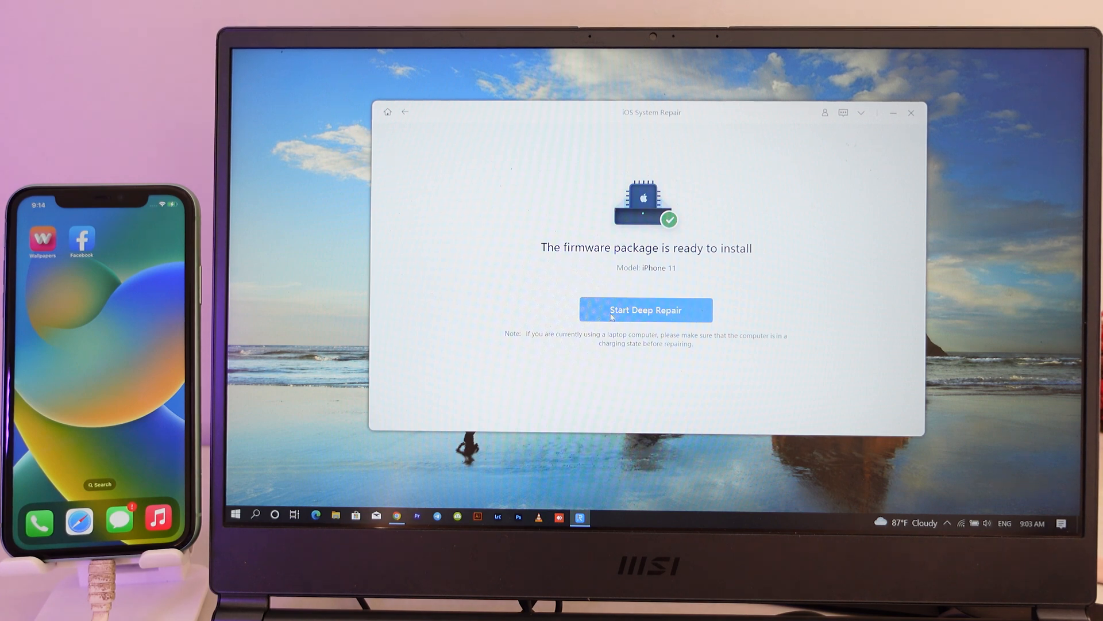
Start Deep Repair with the 15.5 firmware and confirm erasing the iPhone's data.
left_click(643, 309)
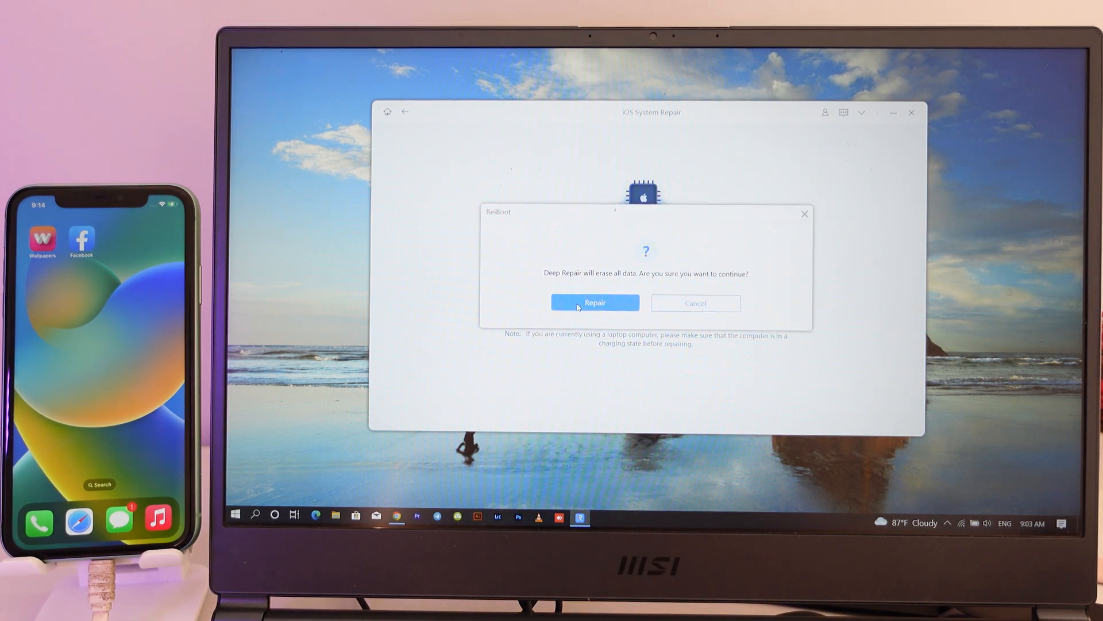
left_click(594, 303)
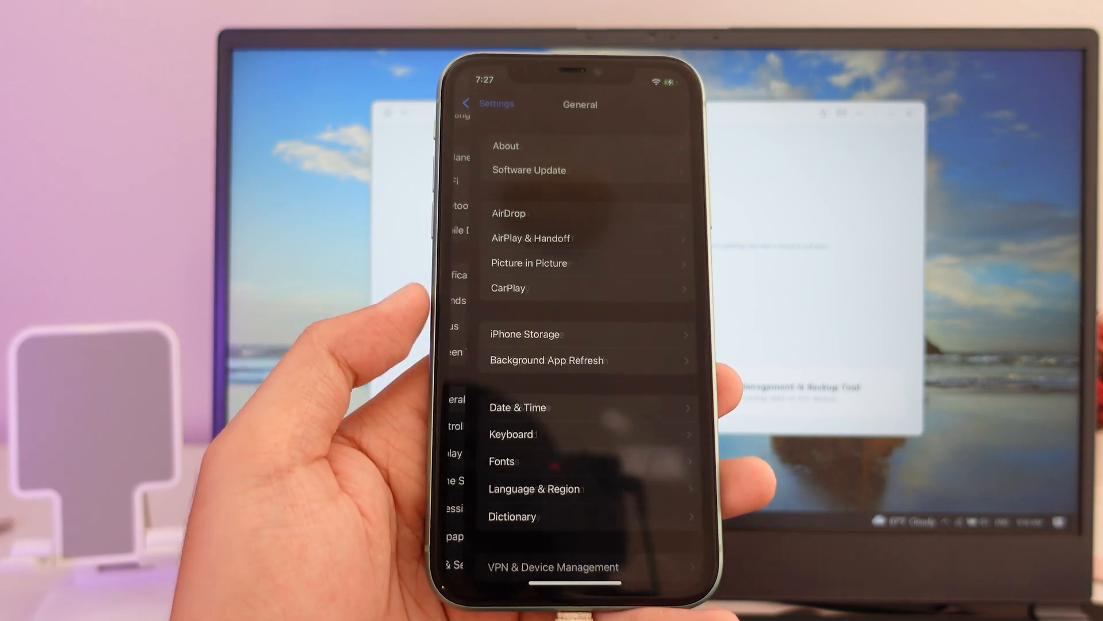
Close the Deep Repair Completed screen with Done.
left_click(505, 146)
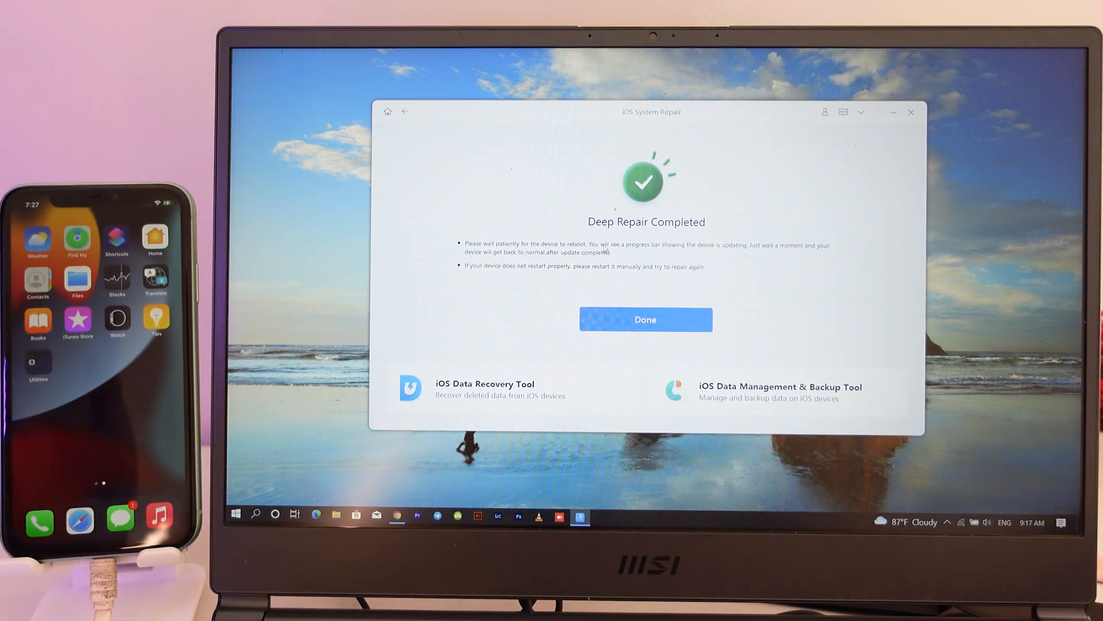
left_click(645, 319)
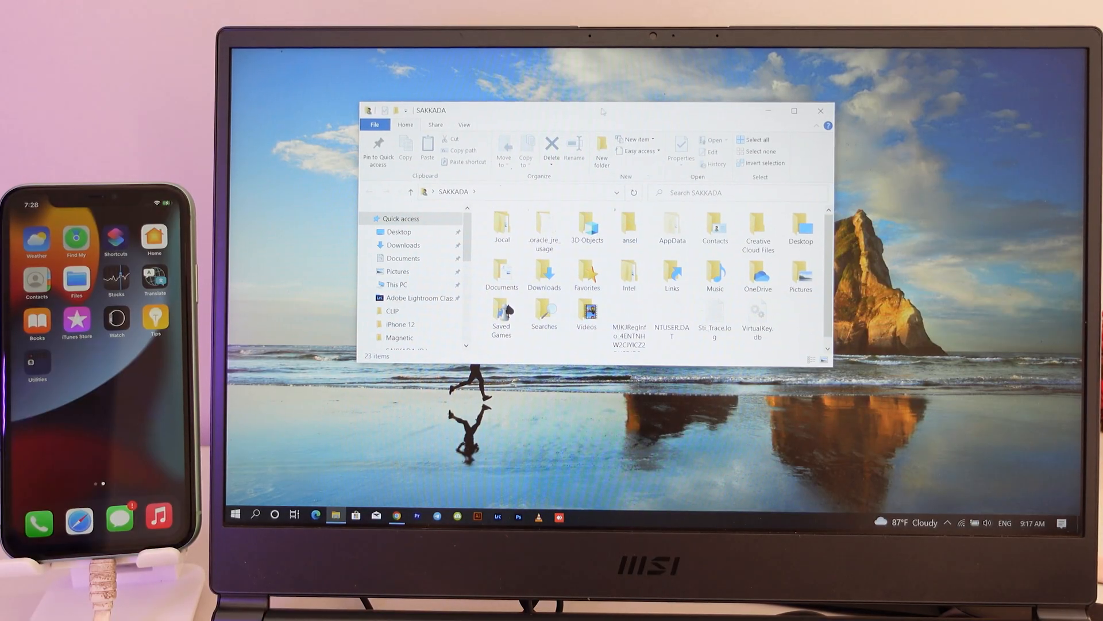
Navigate through AppData > Roaming > Apple Computer > MobileSync > Backup.
double_click(670, 225)
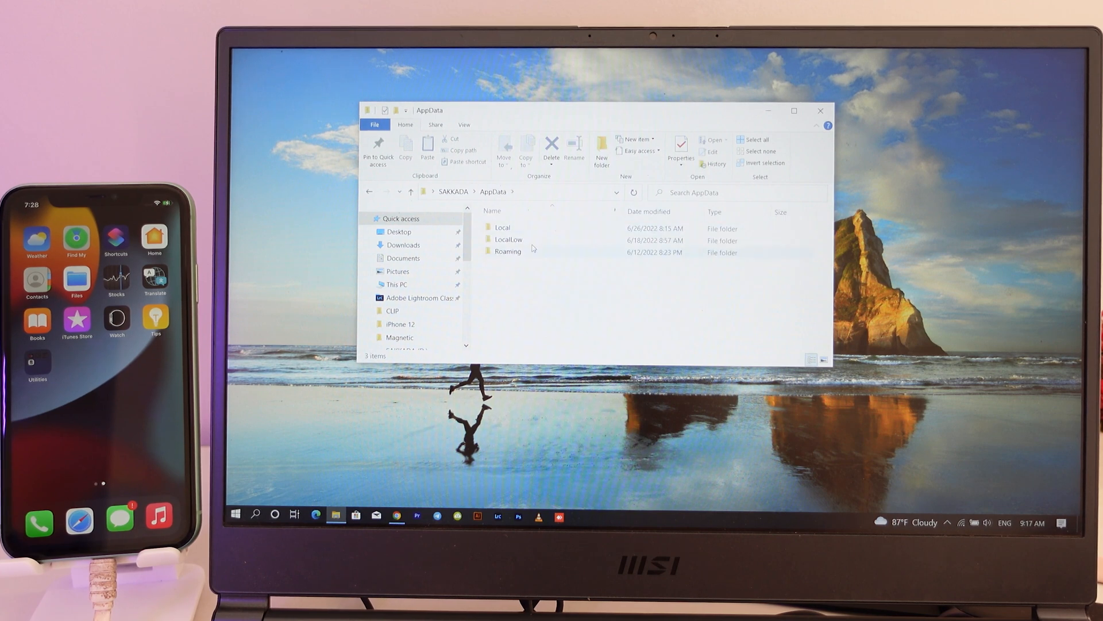
double_click(508, 251)
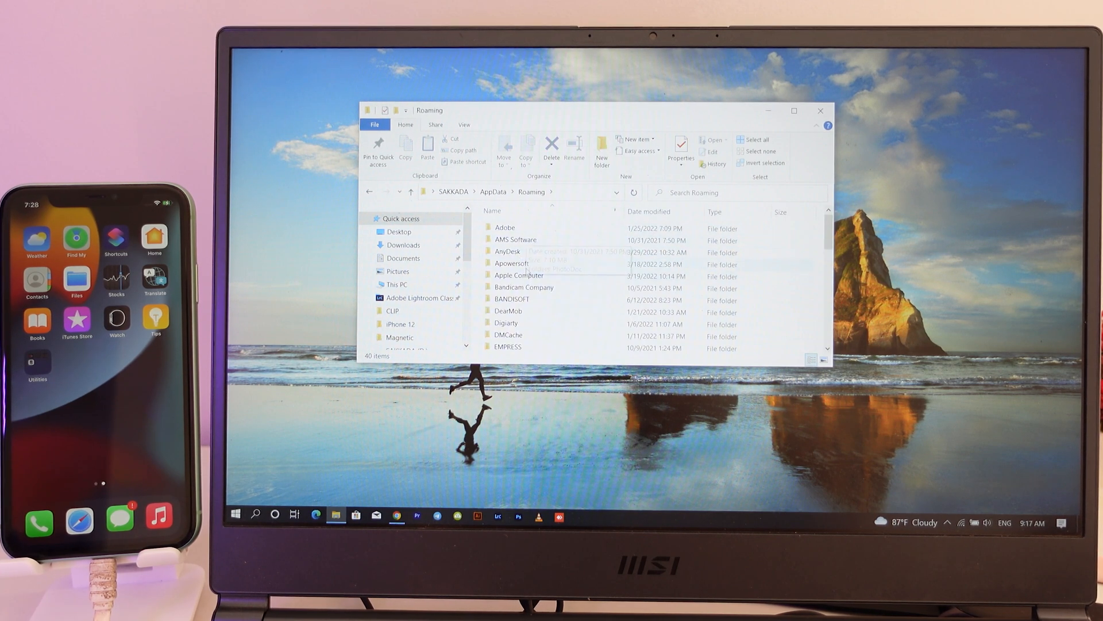
double_click(518, 275)
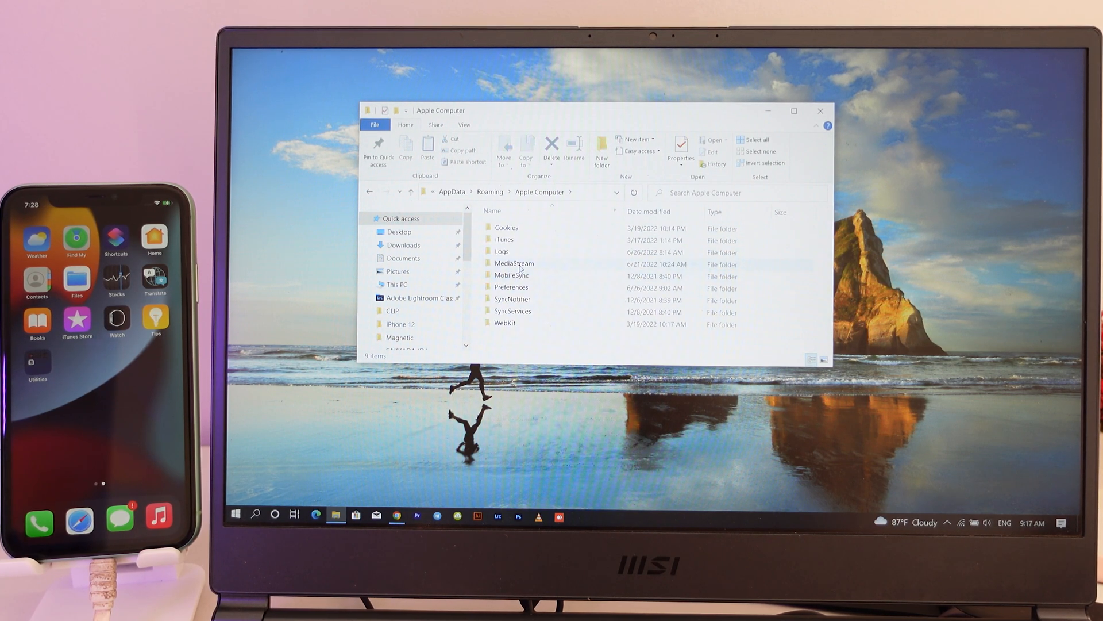
double_click(512, 275)
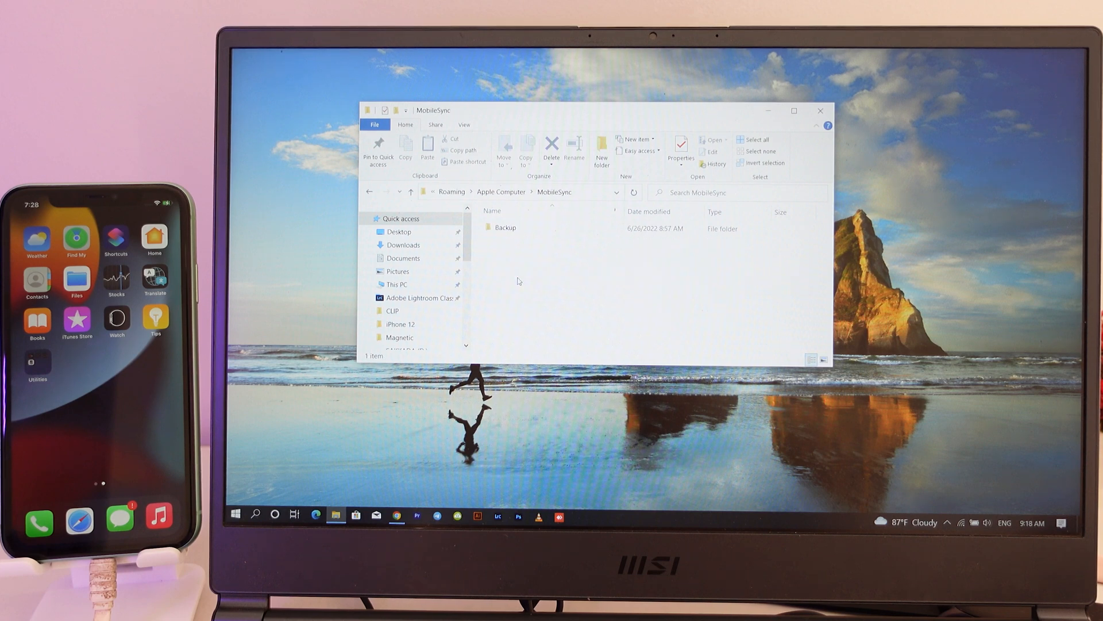
double_click(505, 227)
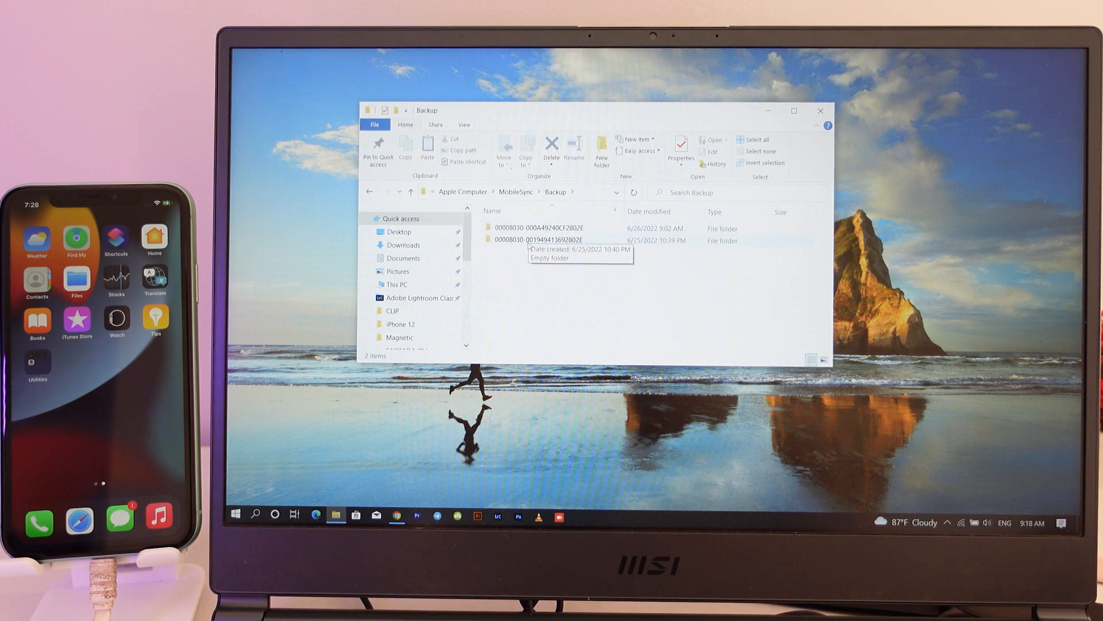
Open the newest backup folder and bring up the context menu for Info.plist.
left_click(538, 228)
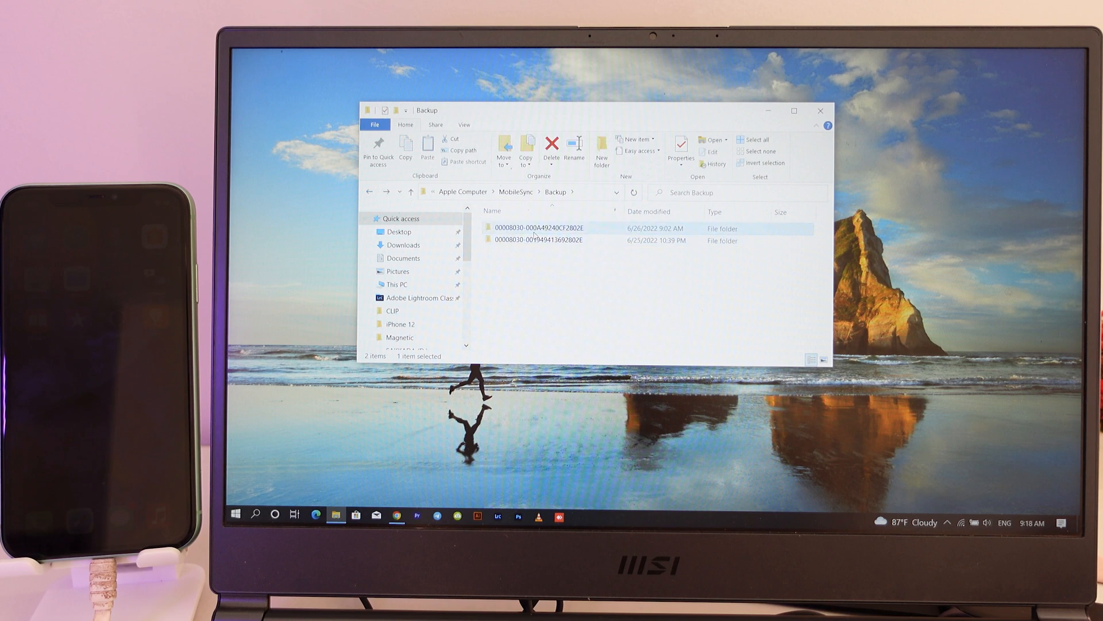
double_click(538, 228)
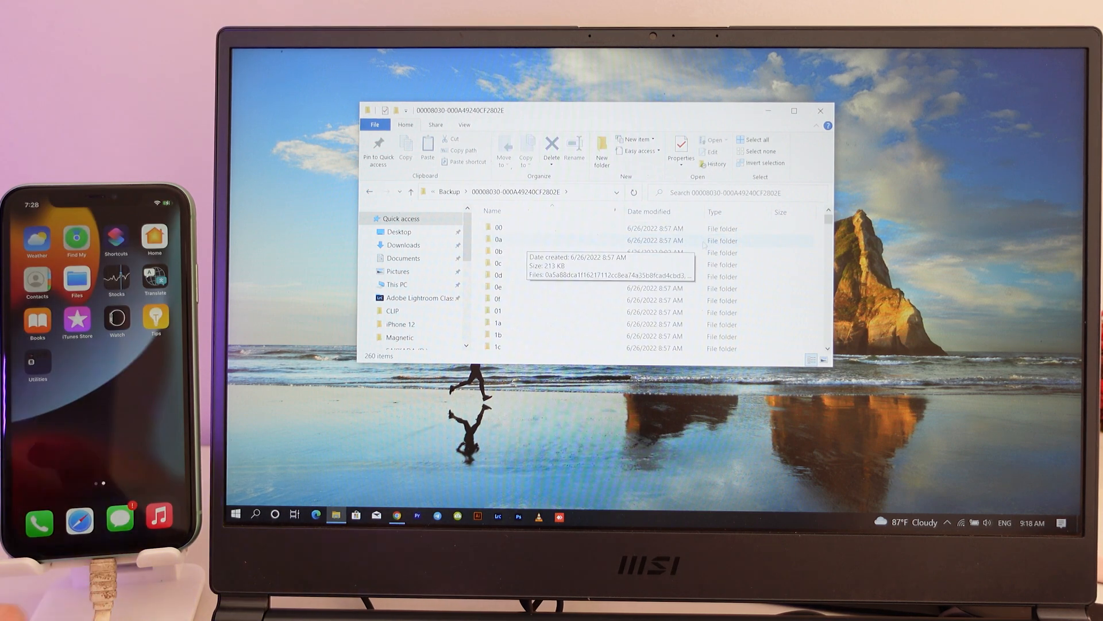
scroll("down", 3)
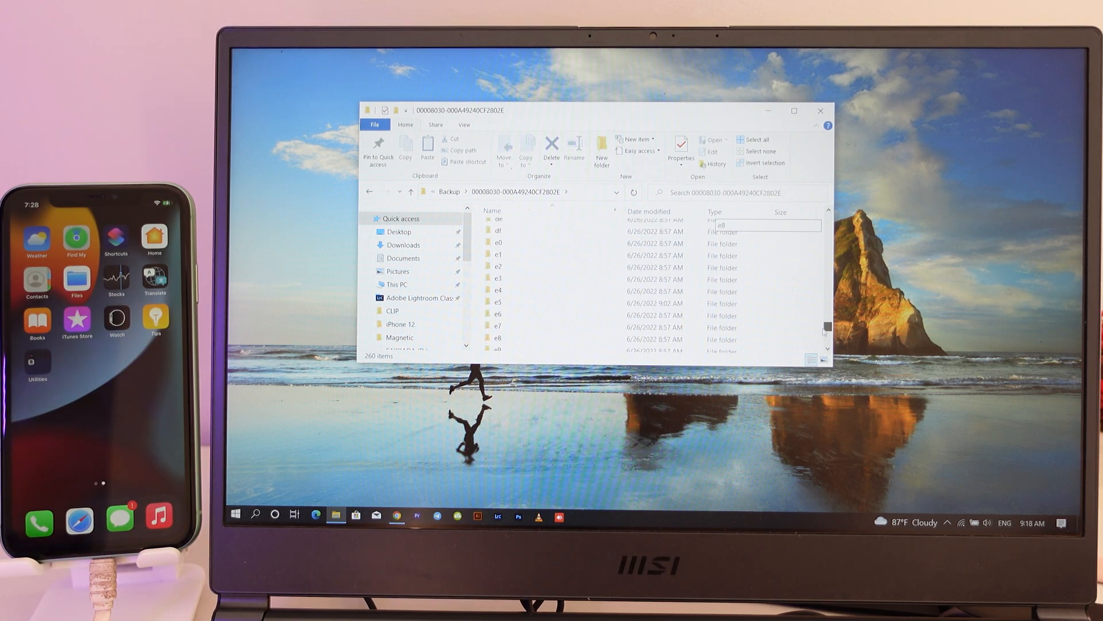
left_click(505, 309)
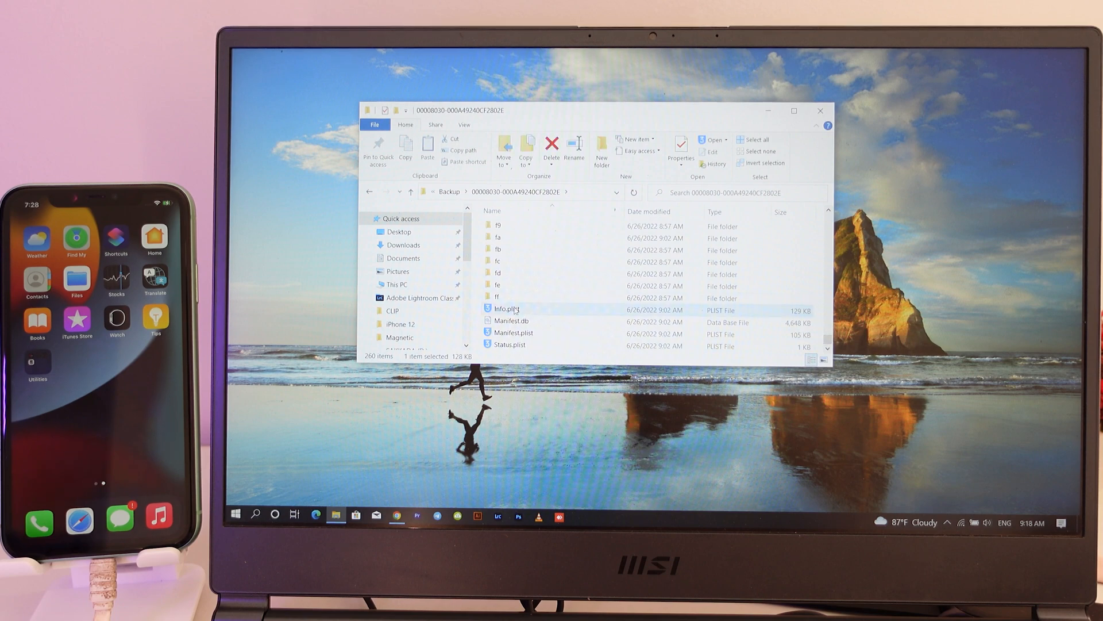
right_click(505, 308)
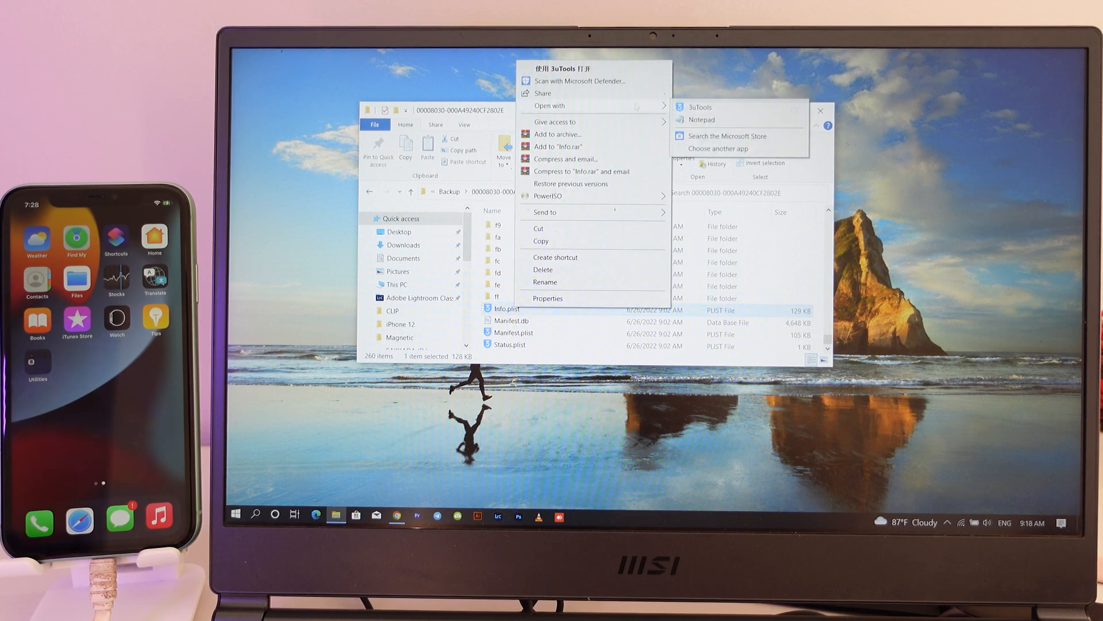
Open Info.plist with Notepad and scroll through its contents.
left_click(702, 119)
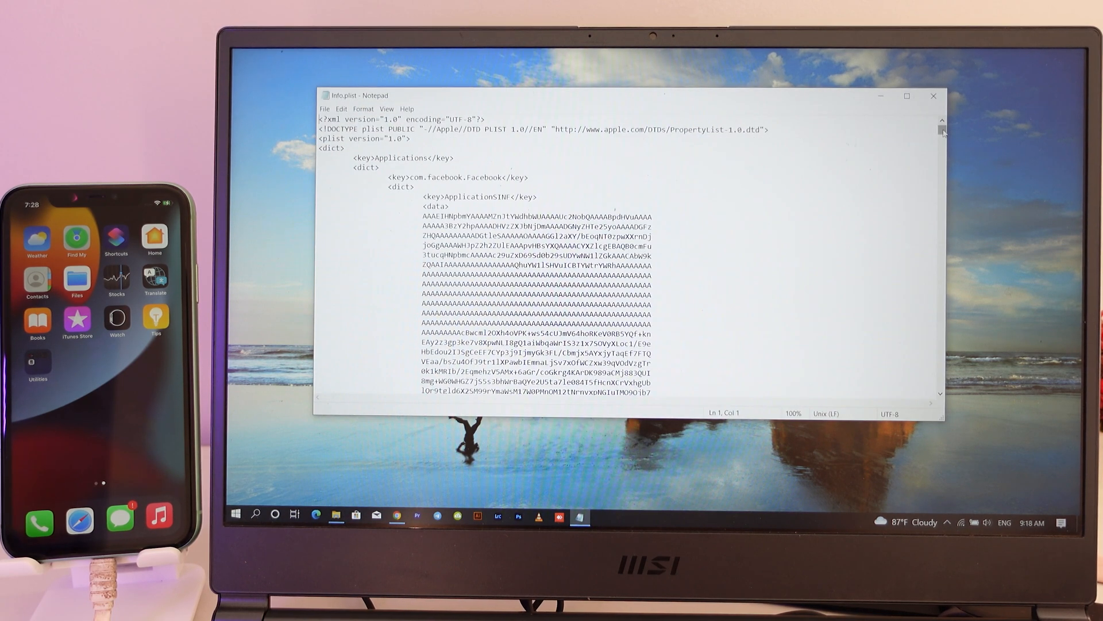
scroll("down", 3)
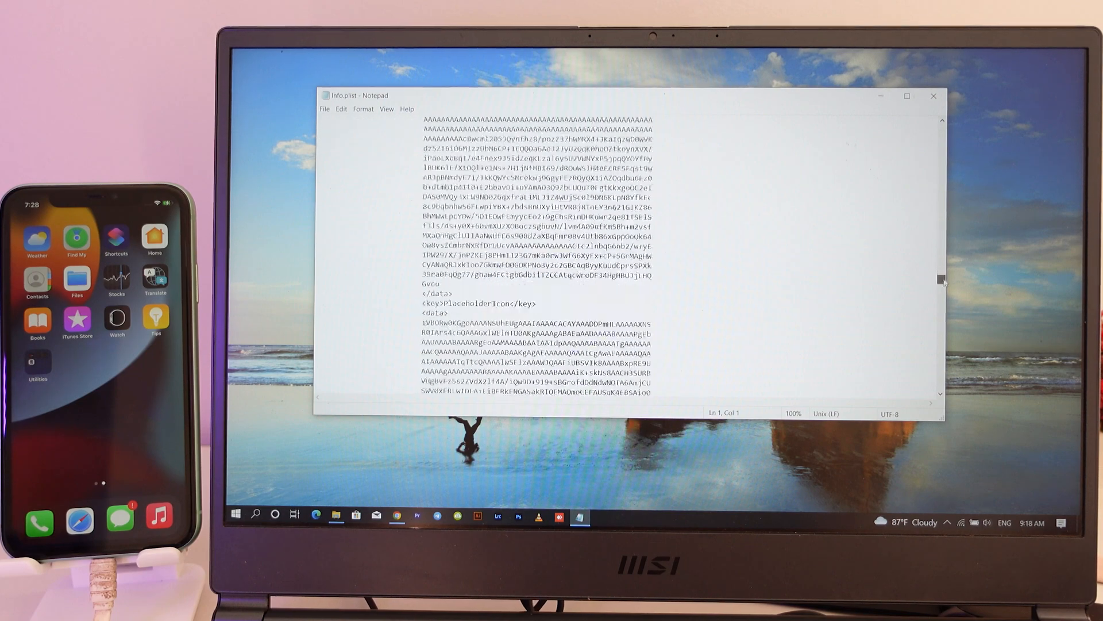
scroll("down", 3)
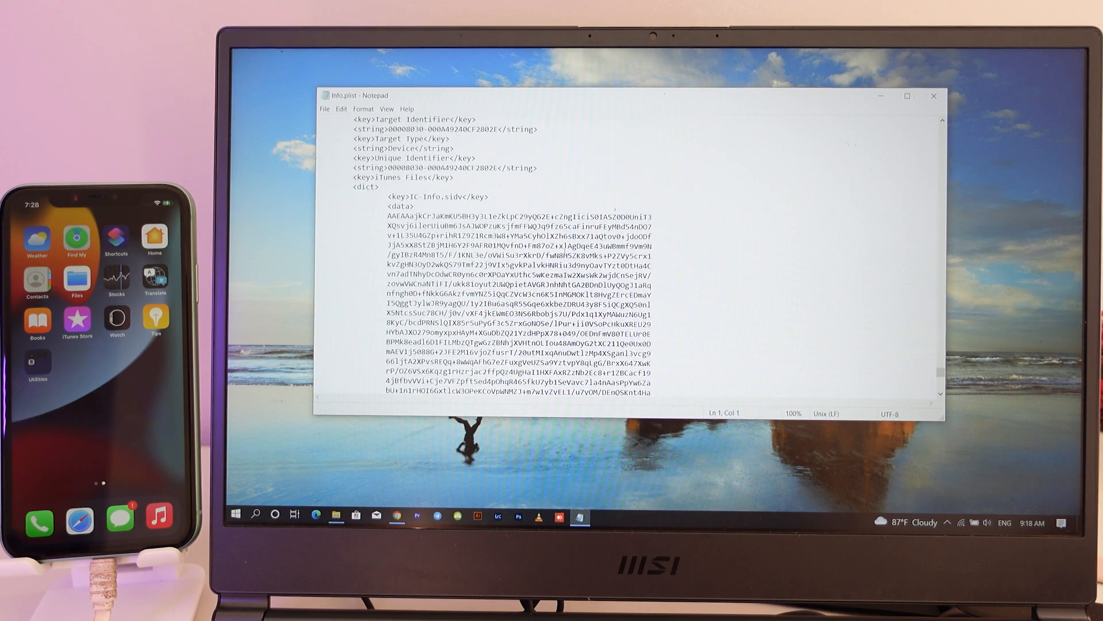
scroll("up", 3)
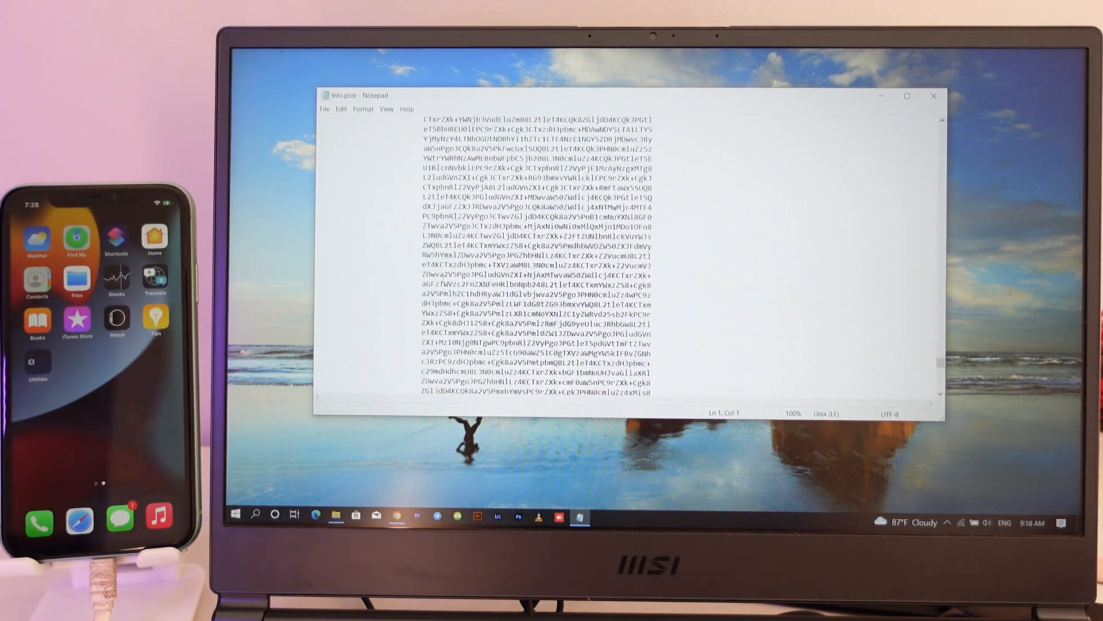
left_click(908, 96)
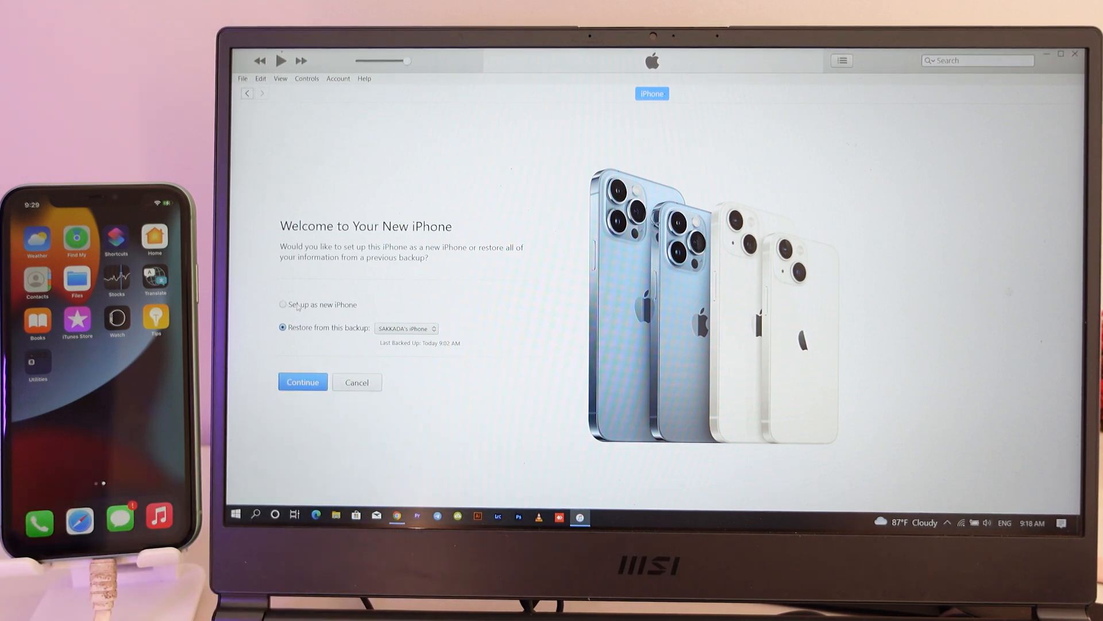
Pick the iPhone's earlier backup from the dropdown and continue restoring from it.
left_click(282, 304)
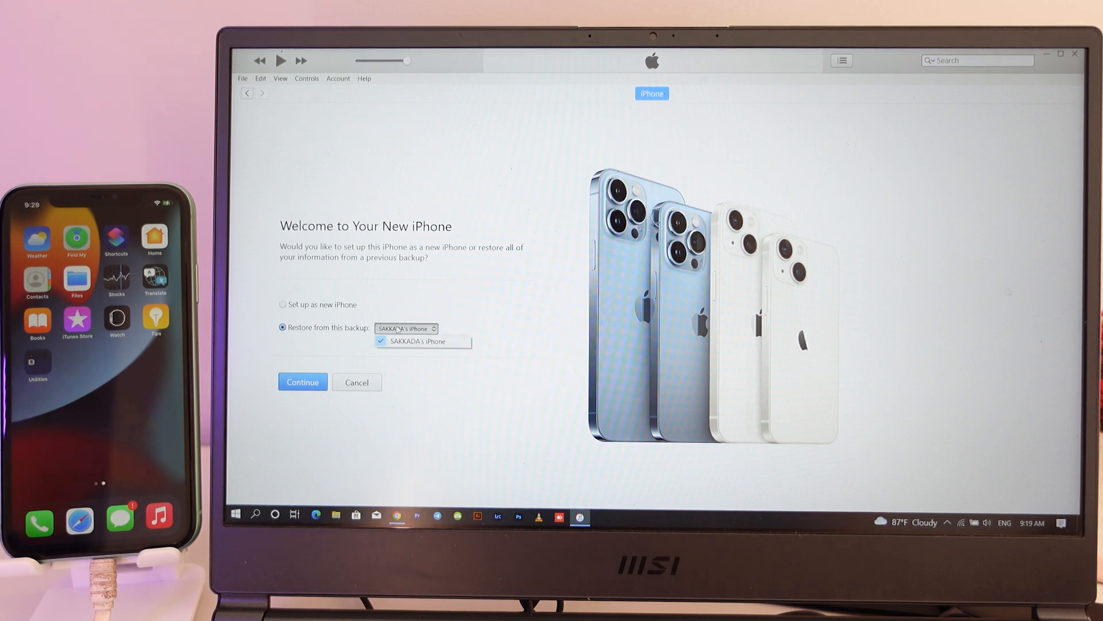
left_click(422, 341)
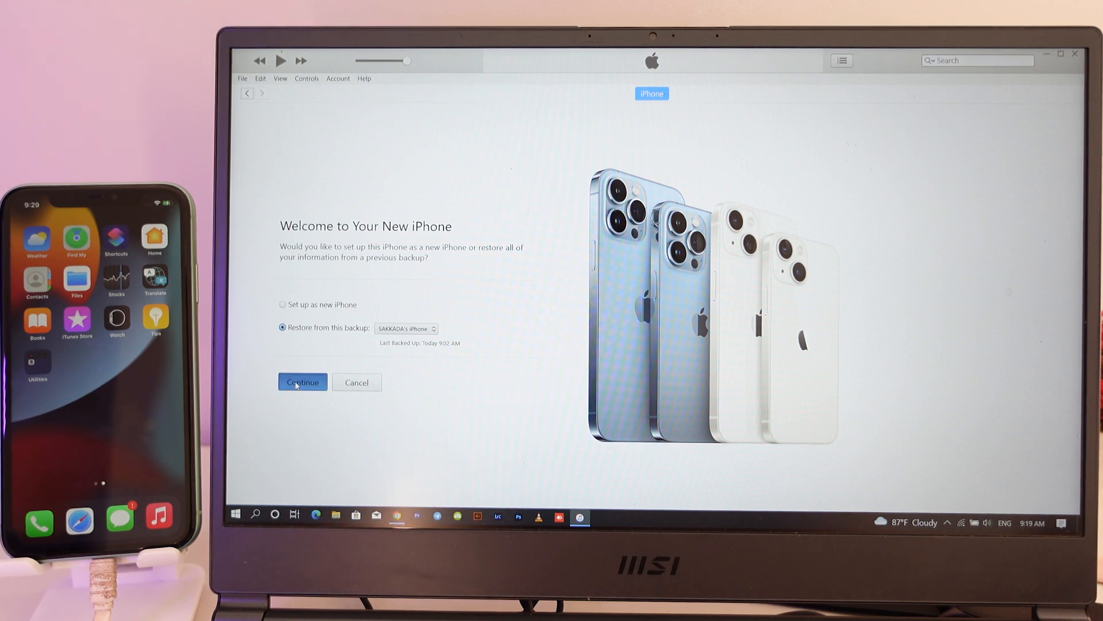
left_click(303, 382)
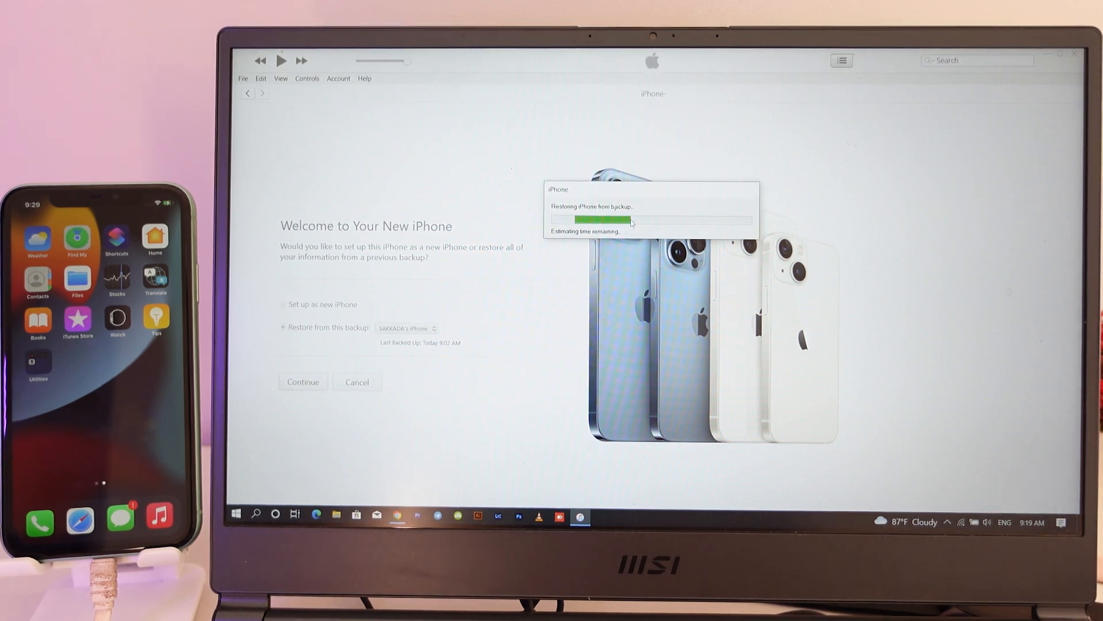